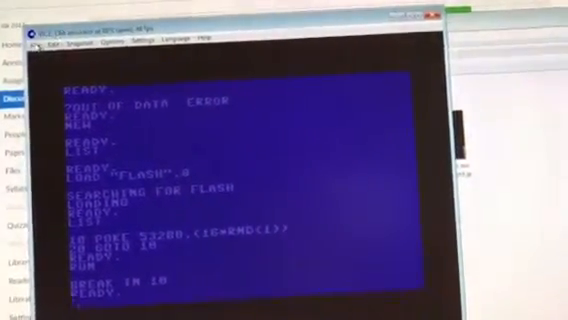
Step: Show the File menu's Detach disk image choices for the drives
{"action": "left_click", "coordinate": [40, 42]}
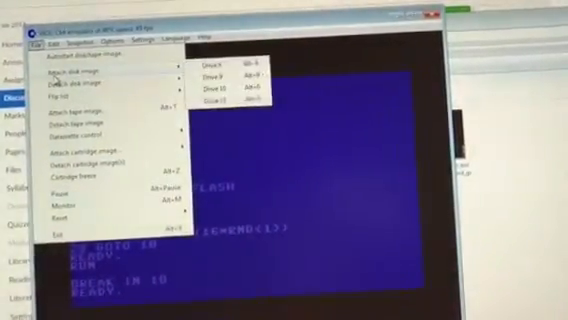